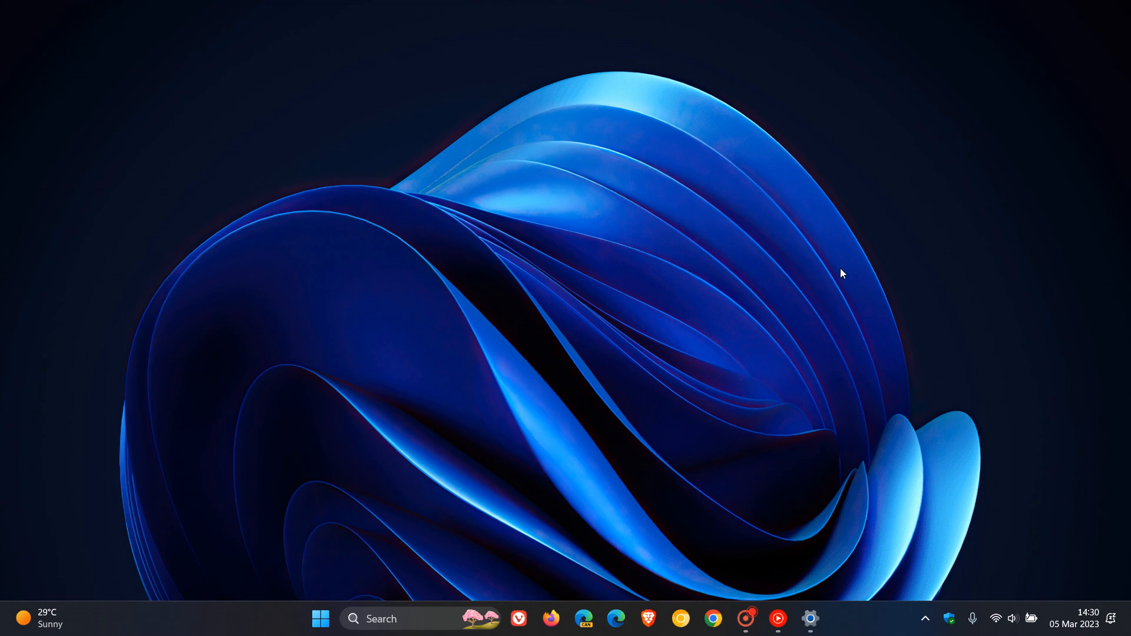
mouse_move(839, 363)
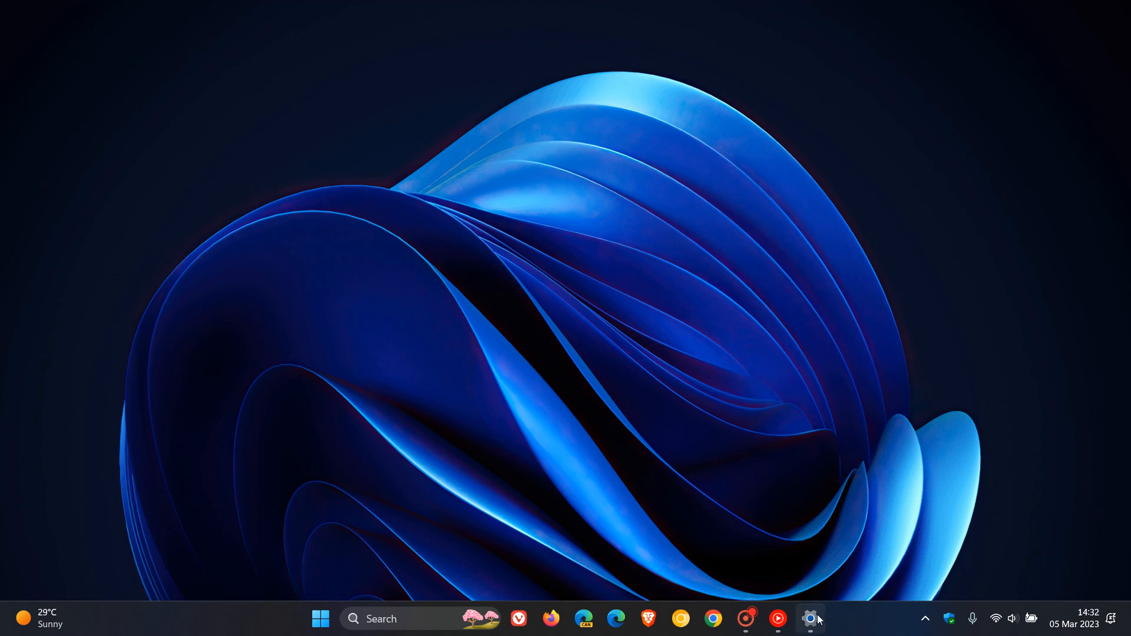
Step: Run Check for updates in Windows Update until 'You're up to date', then minimize Settings
click(810, 618)
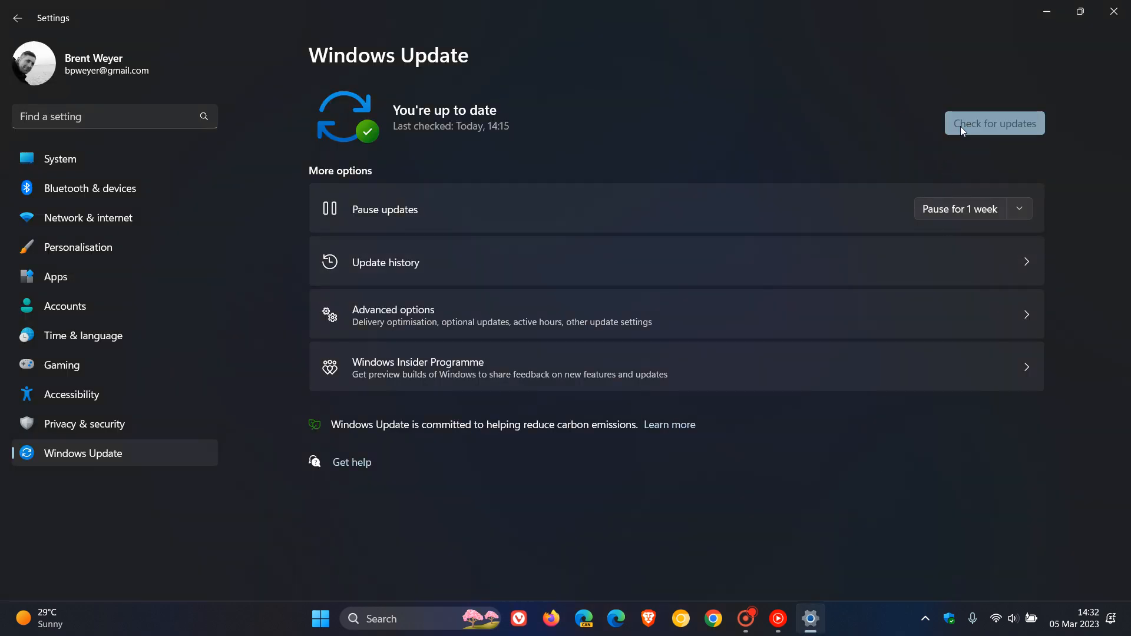
click(993, 122)
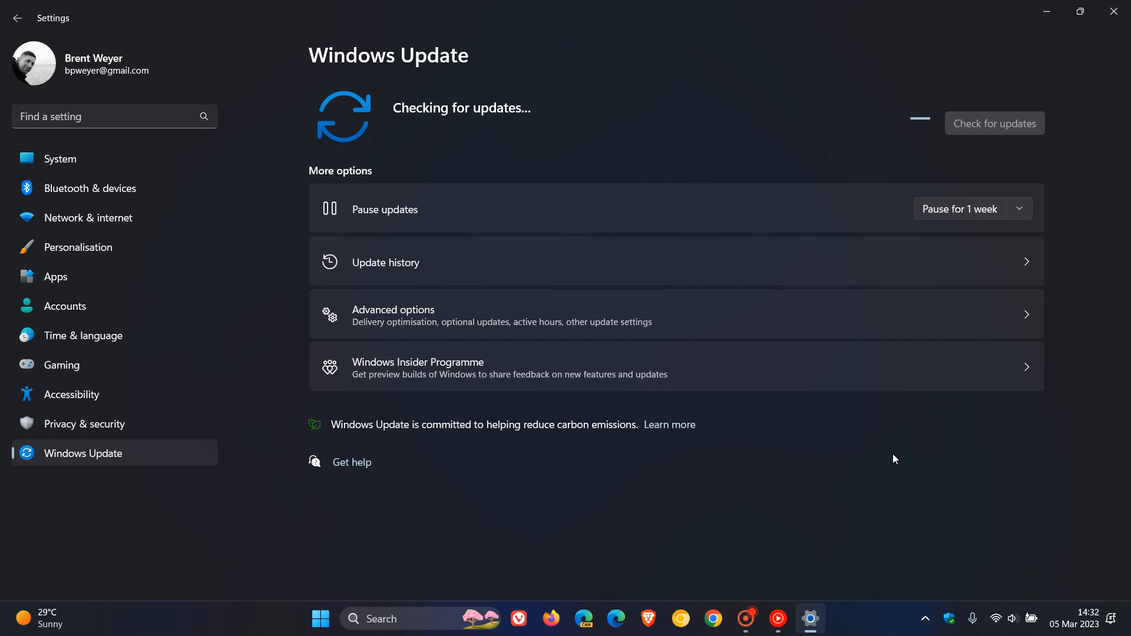
mouse_move(977, 210)
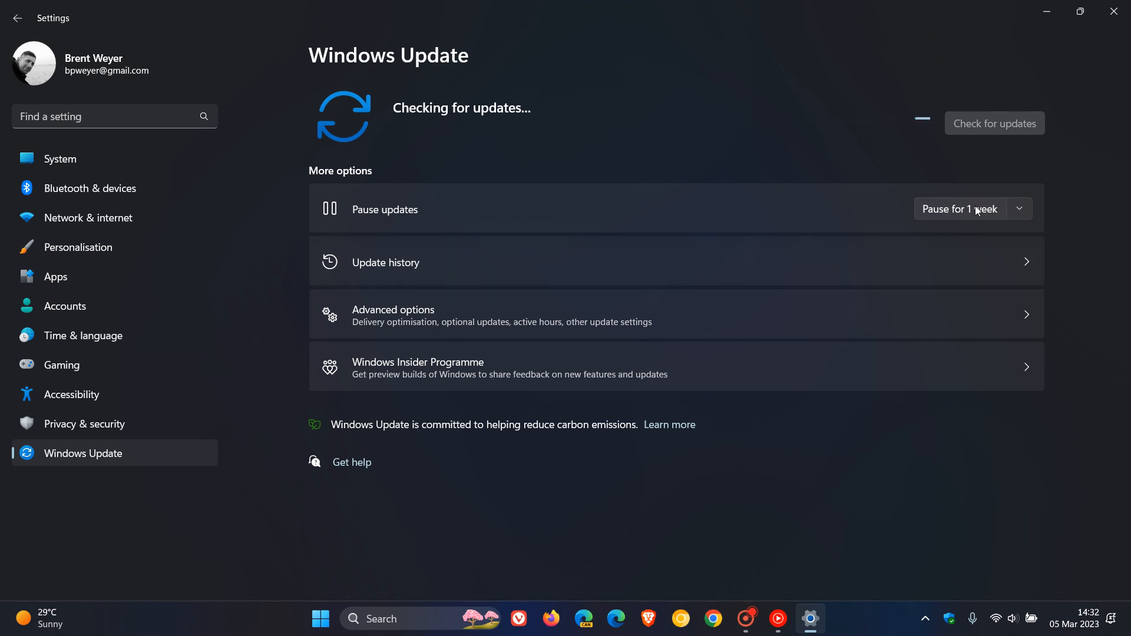
mouse_move(898, 467)
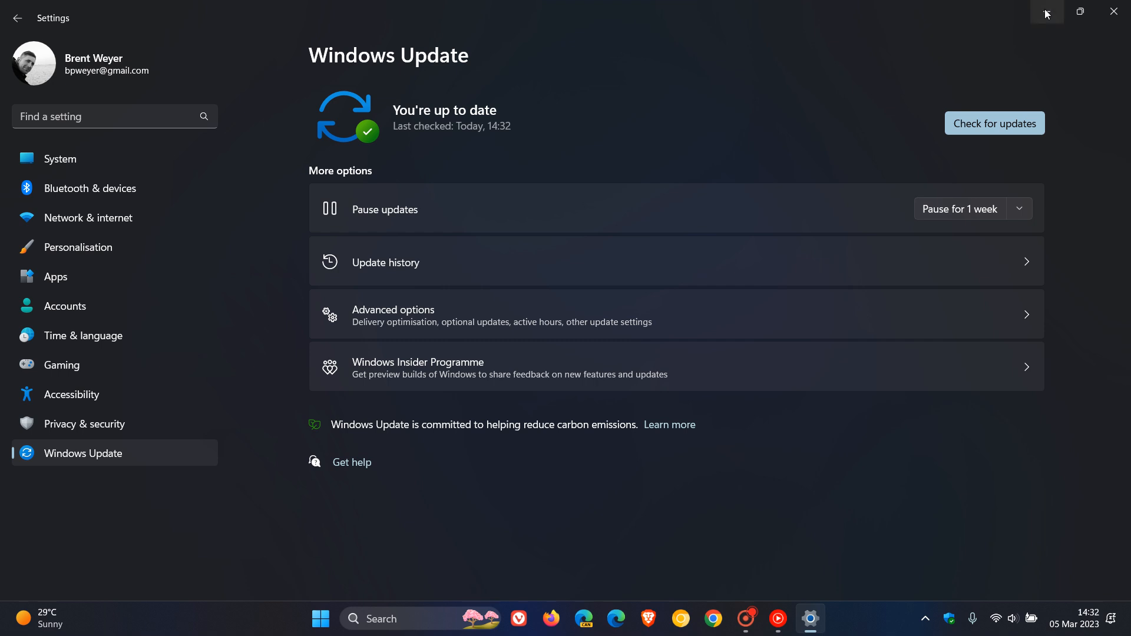
click(1112, 13)
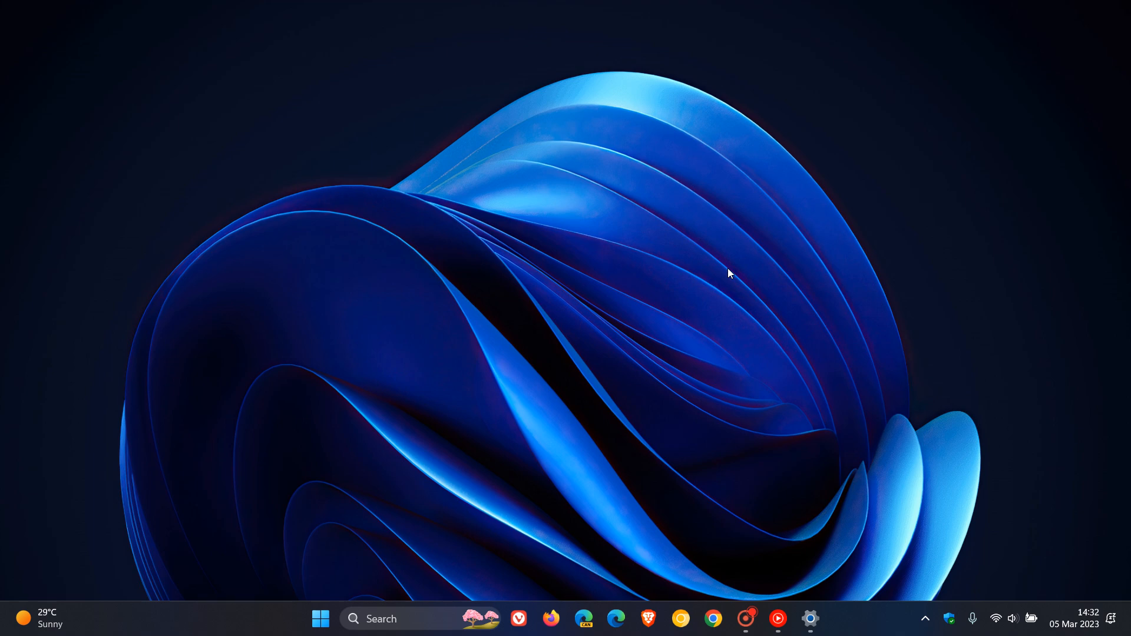
mouse_move(767, 297)
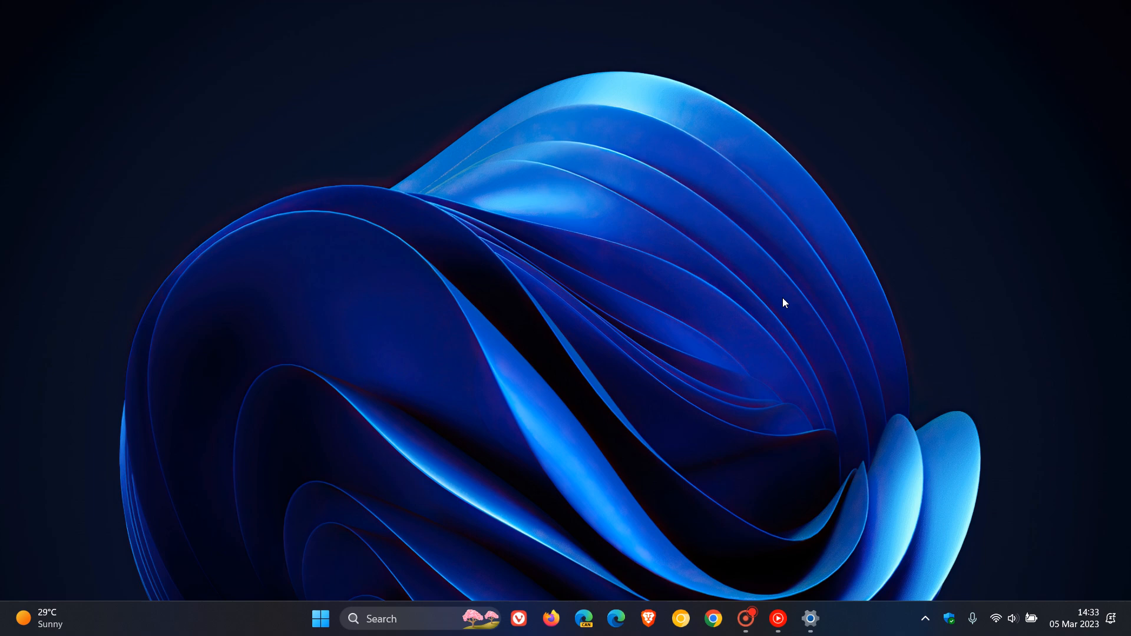
mouse_move(263, 309)
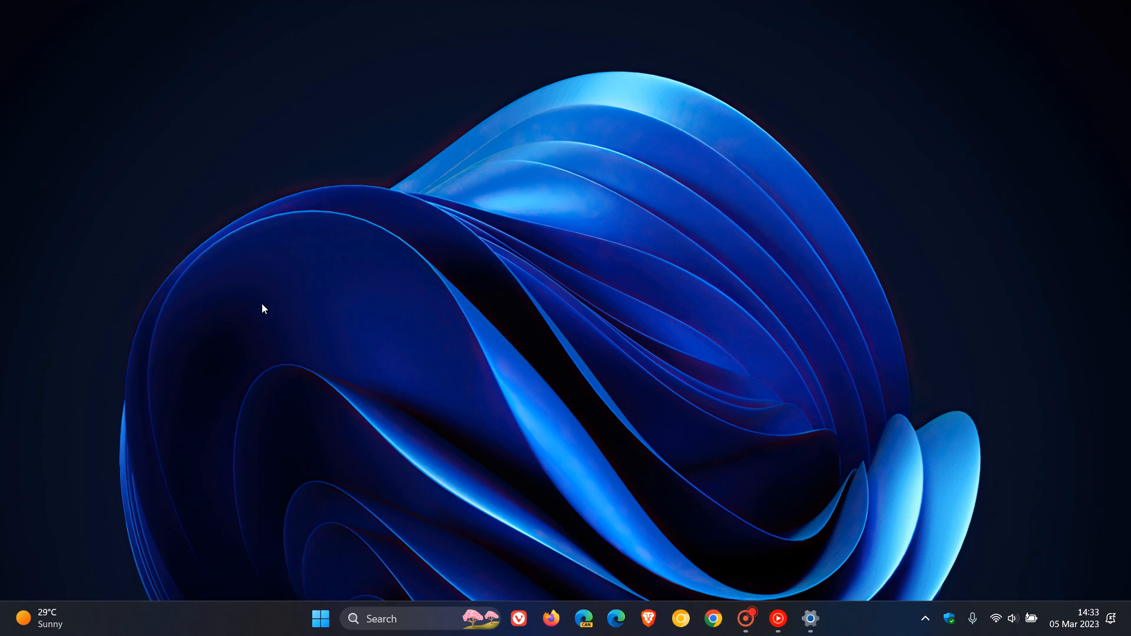
mouse_move(757, 336)
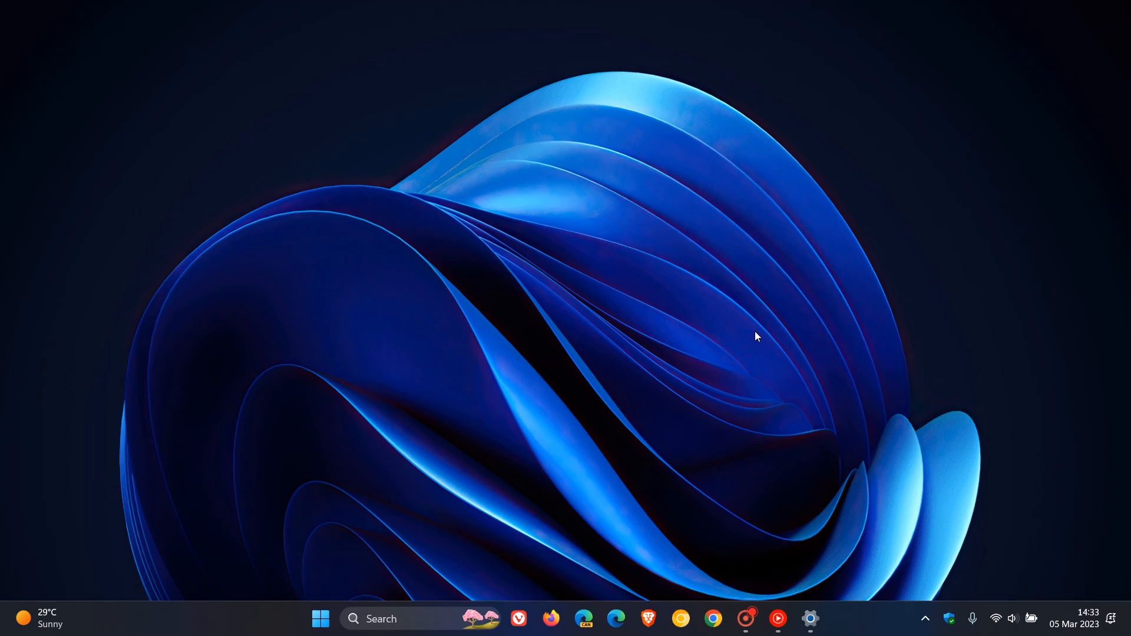